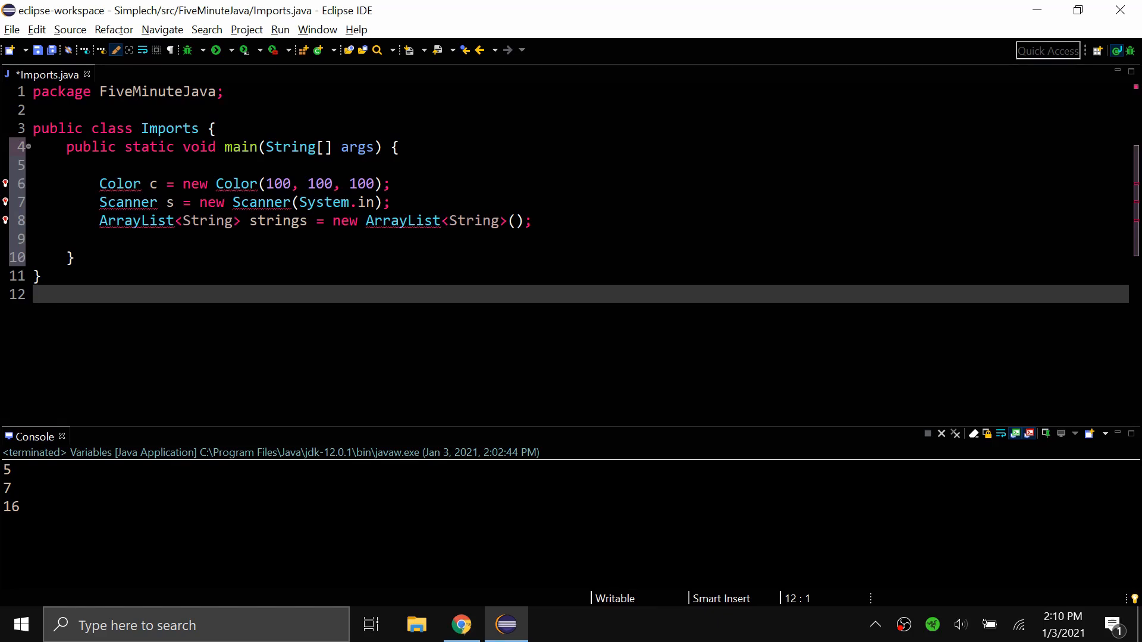
Apply the quick fix importing java.awt.Color to clear the Color declaration error.
{"action": "left_click", "coordinate": [37, 294]}
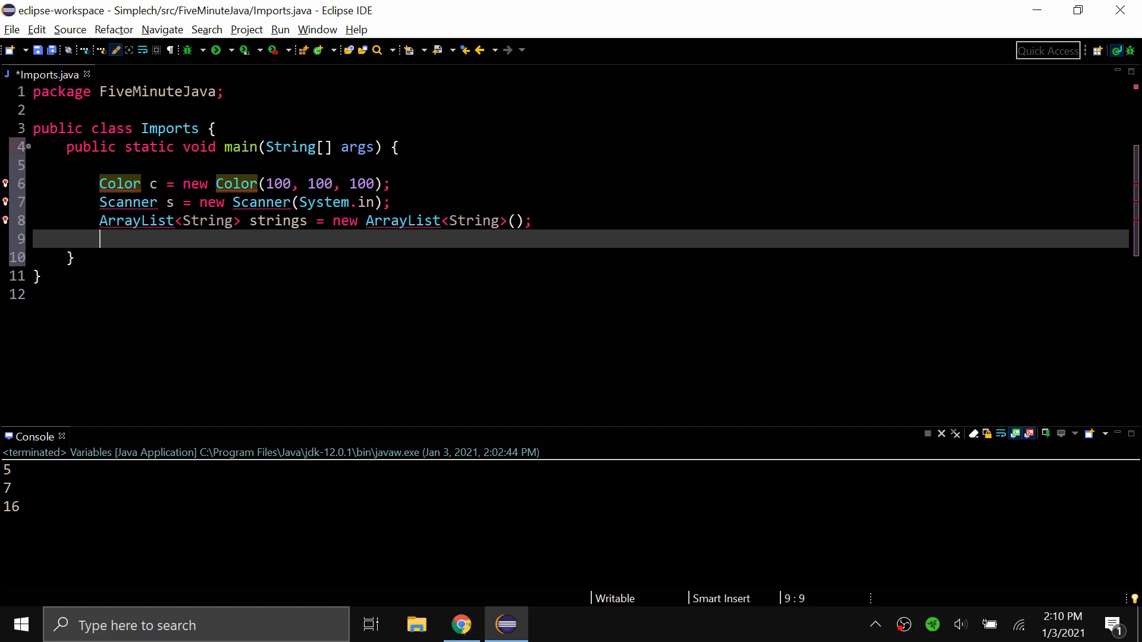
{"action": "mouse_move", "coordinate": [135, 82]}
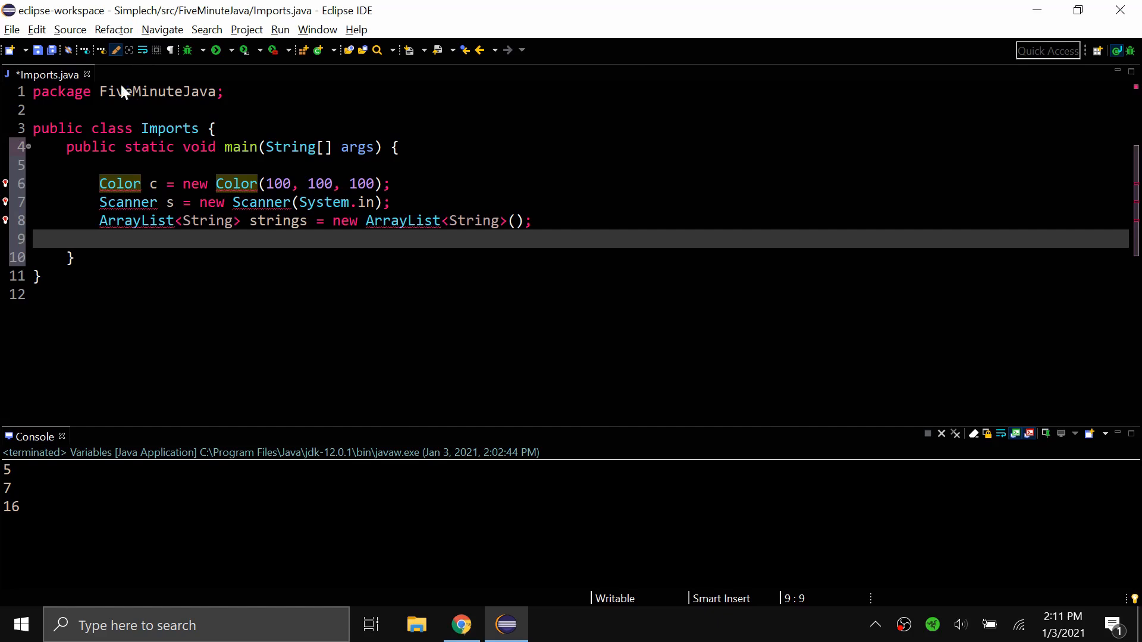
{"action": "mouse_move", "coordinate": [146, 92]}
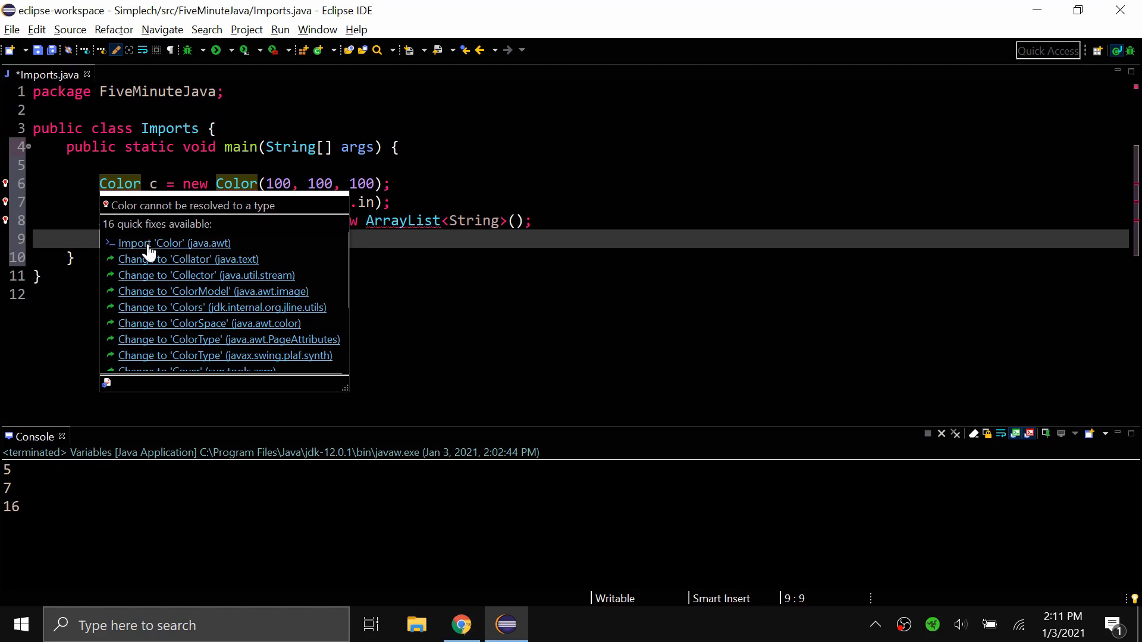
{"action": "left_click", "coordinate": [174, 243]}
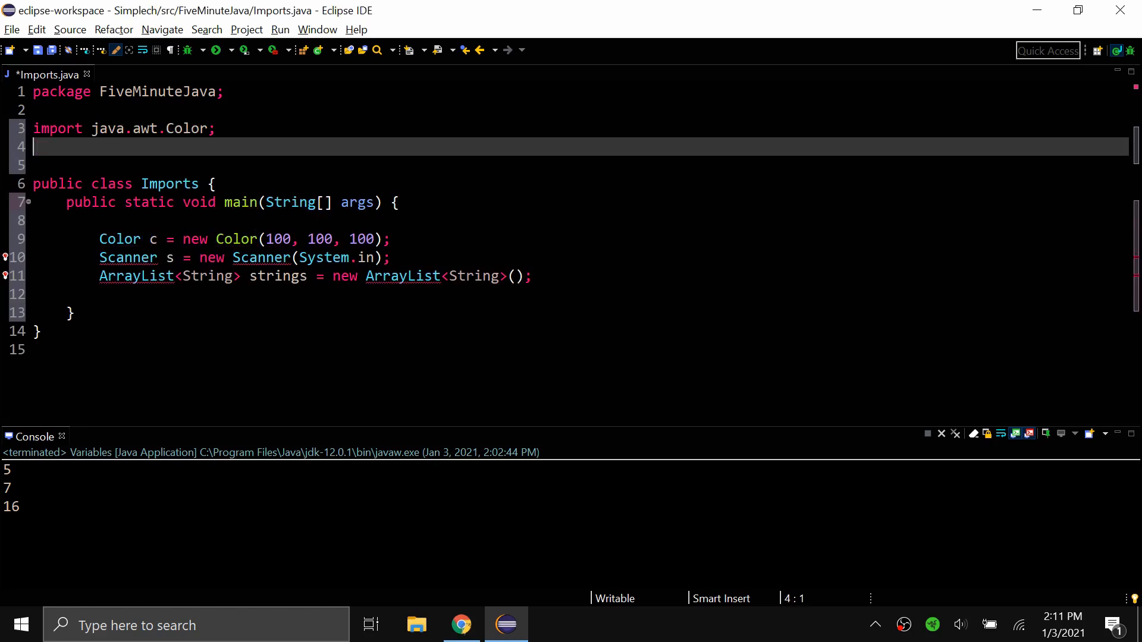
Write import java.util.Scanner; under the Color import, clearing the Scanner error.
{"action": "type", "text": "import"}
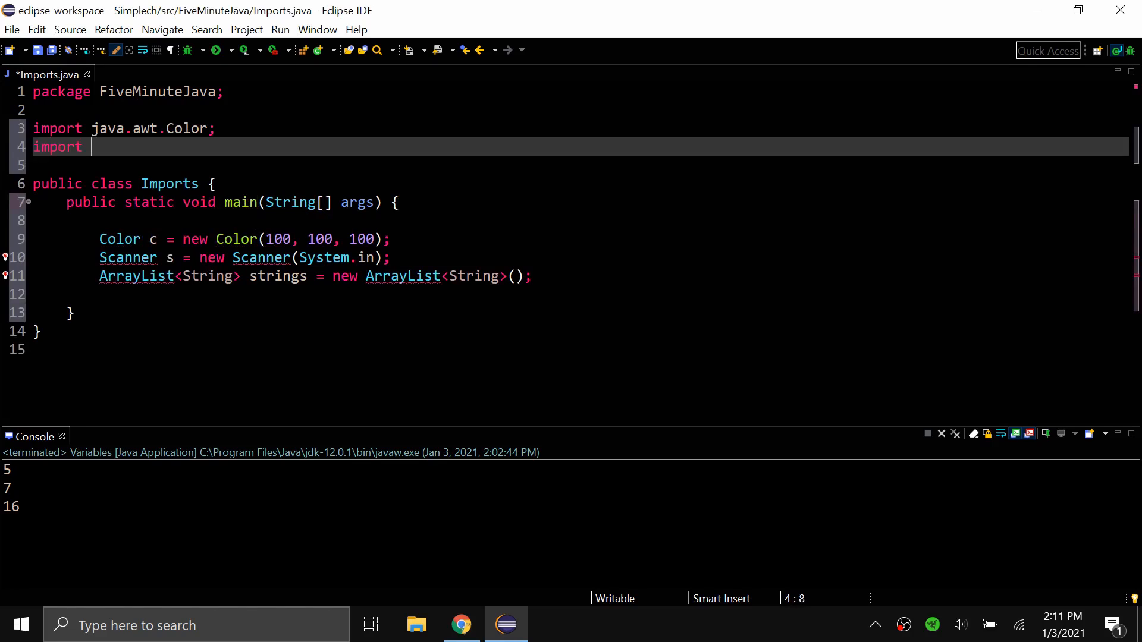
{"action": "type", "text": "java.util."}
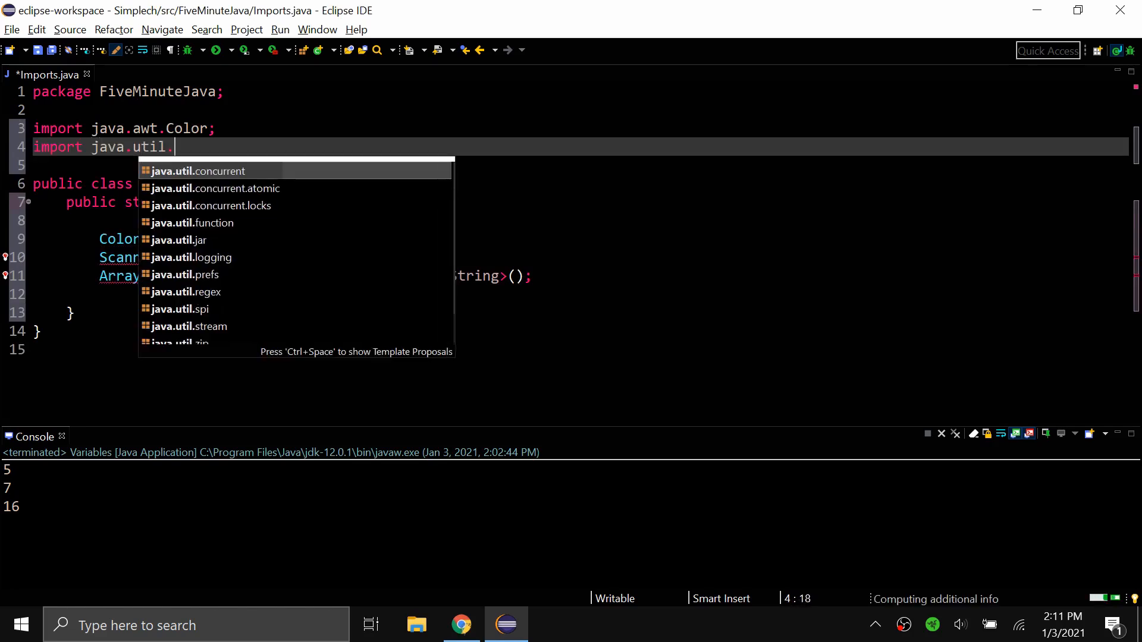
{"action": "type", "text": "Scanner;"}
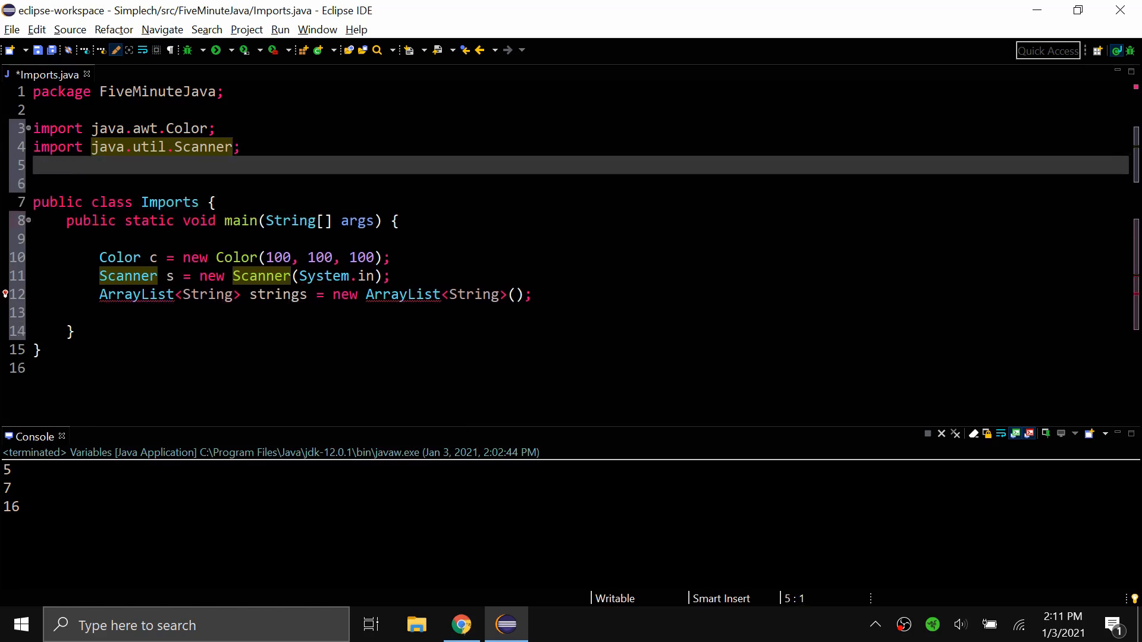
{"action": "left_click", "coordinate": [33, 166]}
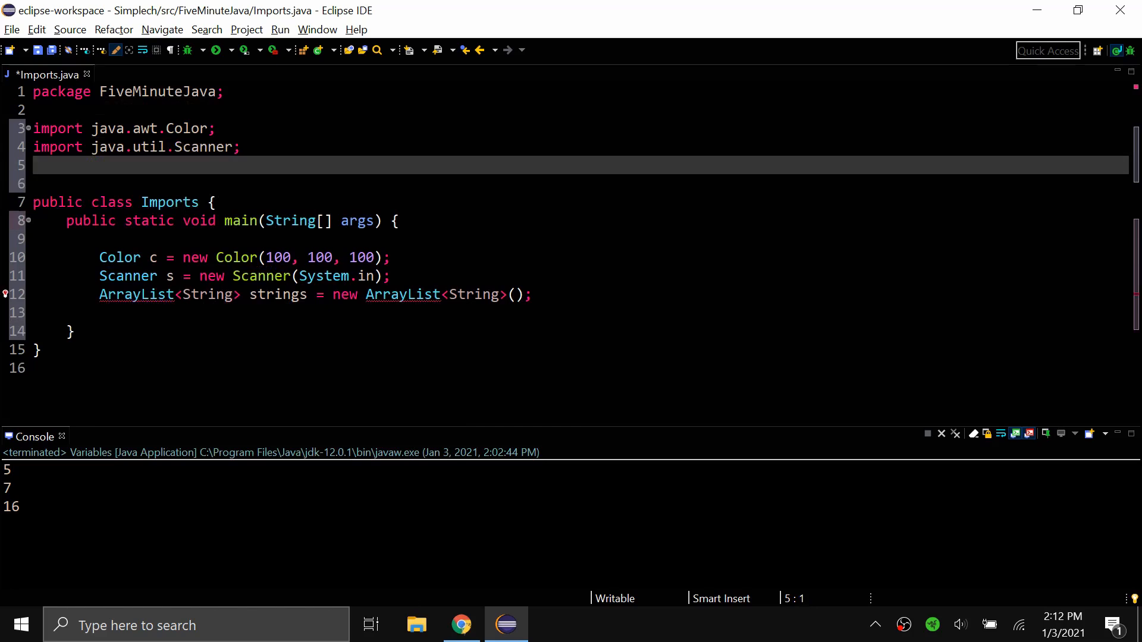
Write the wildcard import java.util.*; so Scanner and ArrayList both resolve.
{"action": "type", "text": "import"}
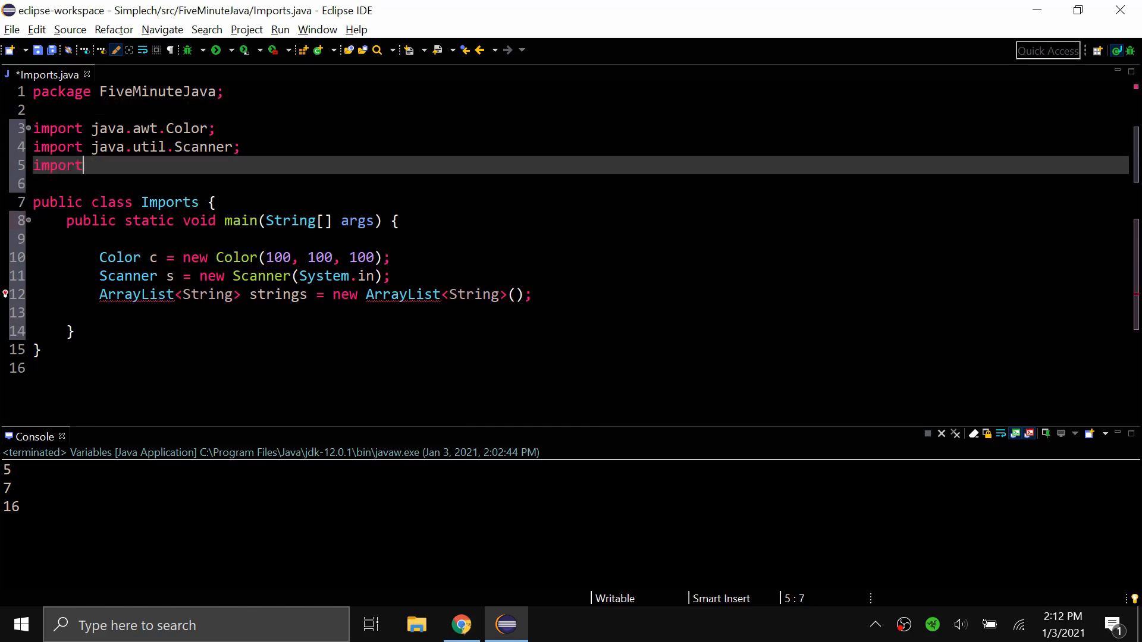
{"action": "type", "text": "java.util."}
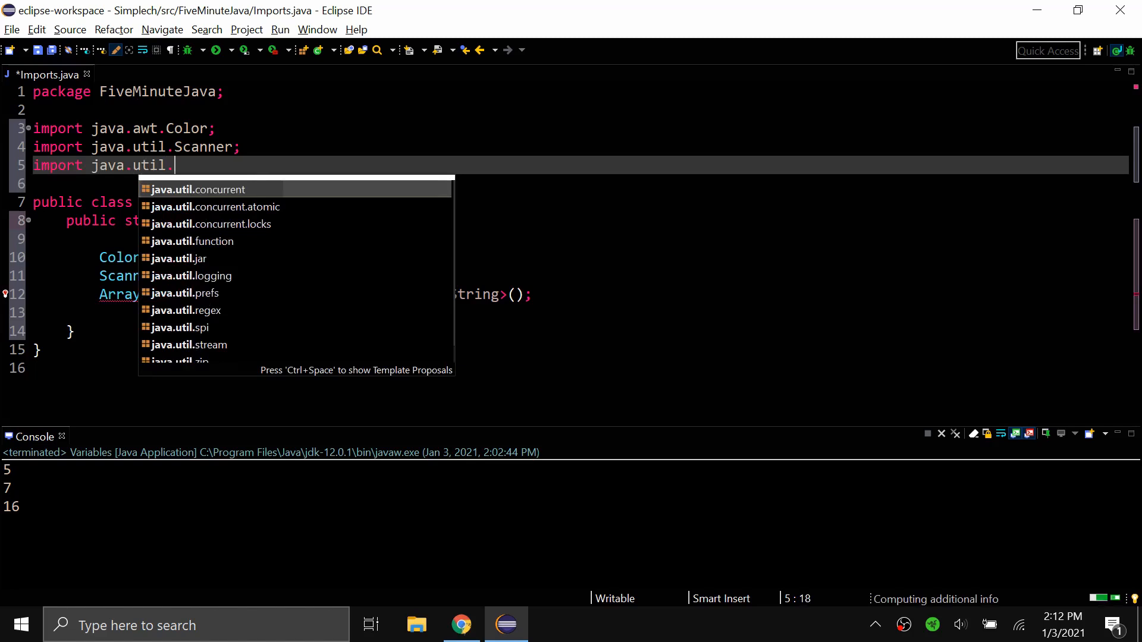
{"action": "type", "text": "*;"}
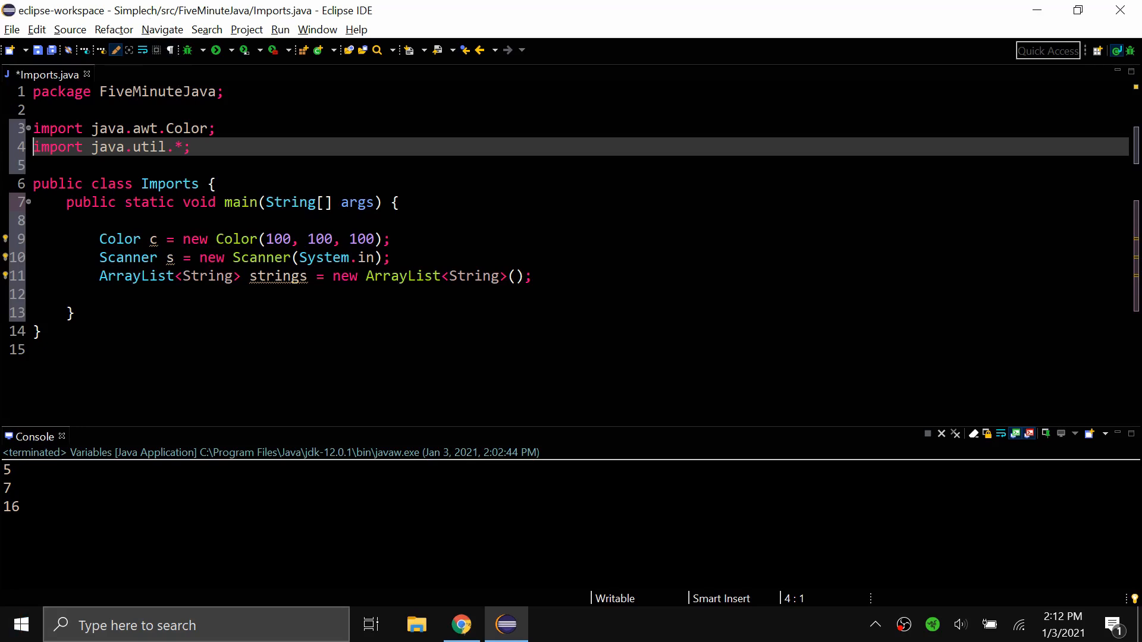
{"action": "mouse_move", "coordinate": [382, 25]}
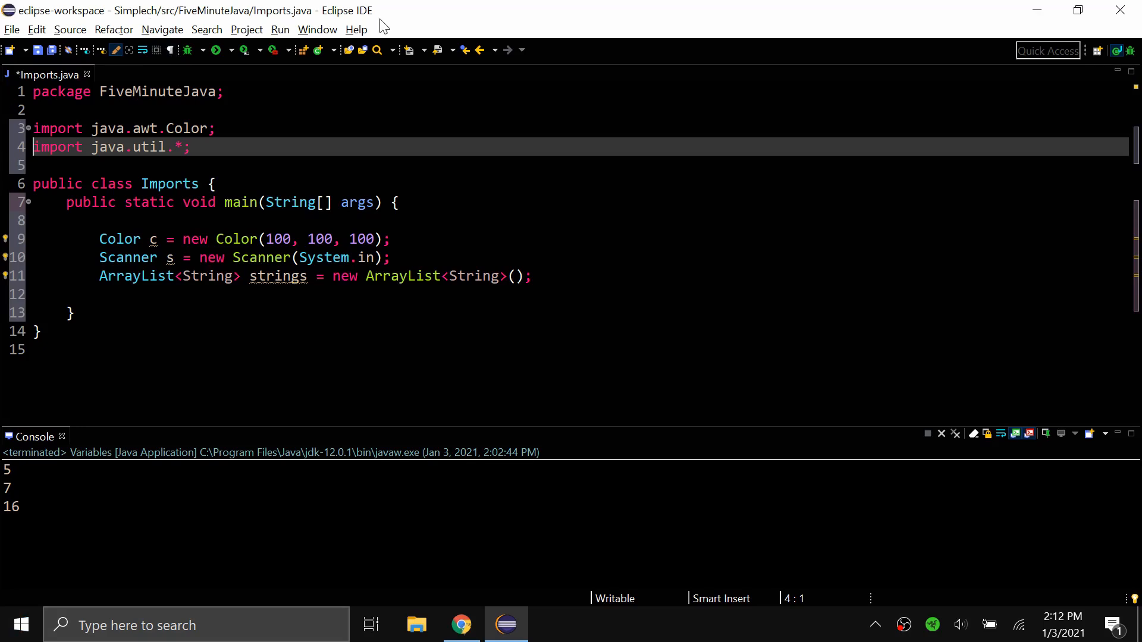
{"action": "mouse_move", "coordinate": [545, 85]}
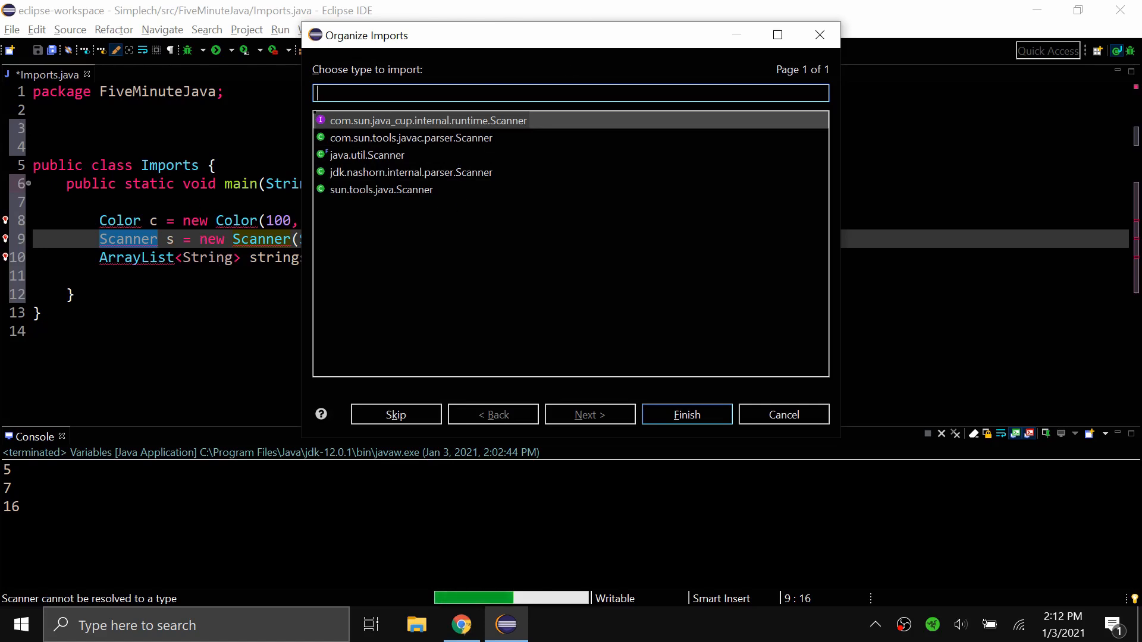
{"action": "mouse_move", "coordinate": [349, 160]}
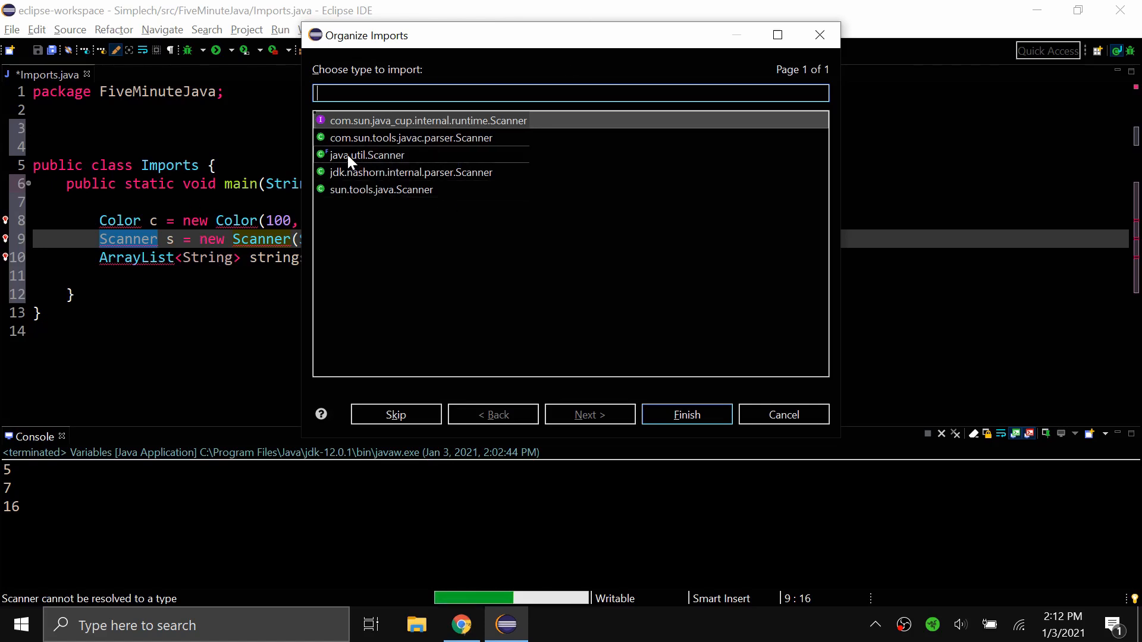
Choose java.util.Scanner in Organize Imports and finish, yielding explicit Color, ArrayList and Scanner imports.
{"action": "left_click", "coordinate": [367, 154]}
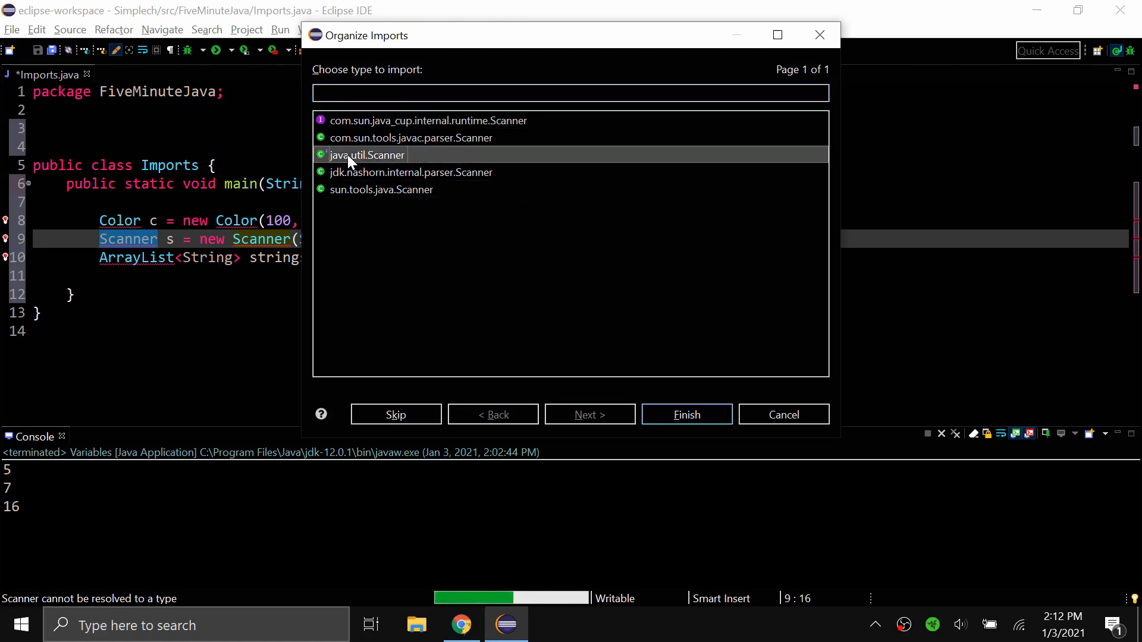
{"action": "mouse_move", "coordinate": [529, 168]}
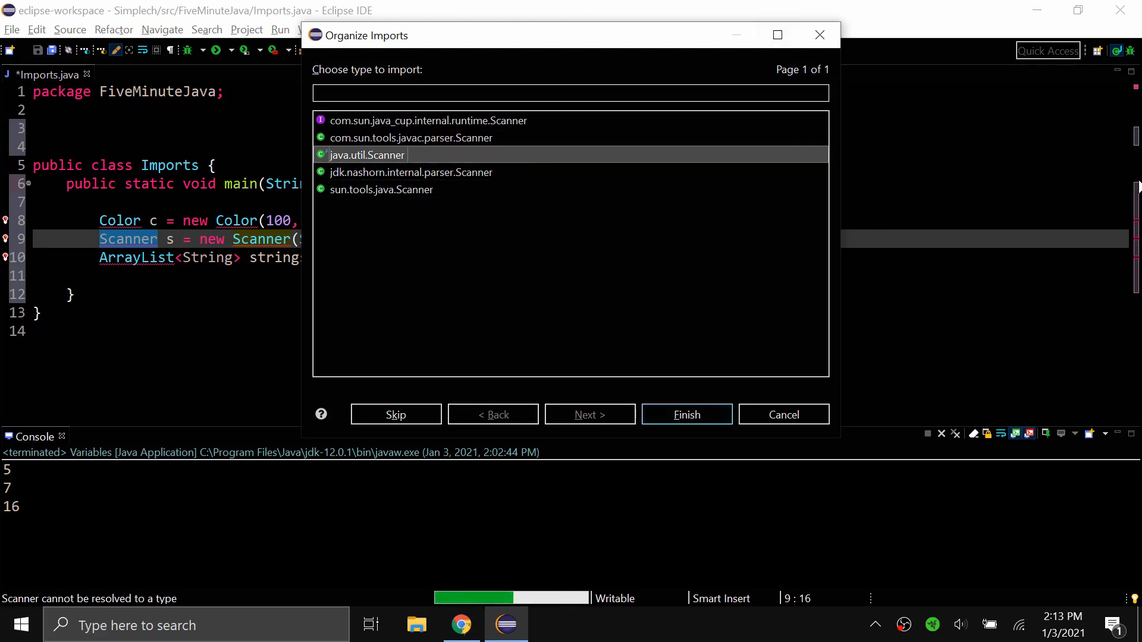
{"action": "mouse_move", "coordinate": [461, 216]}
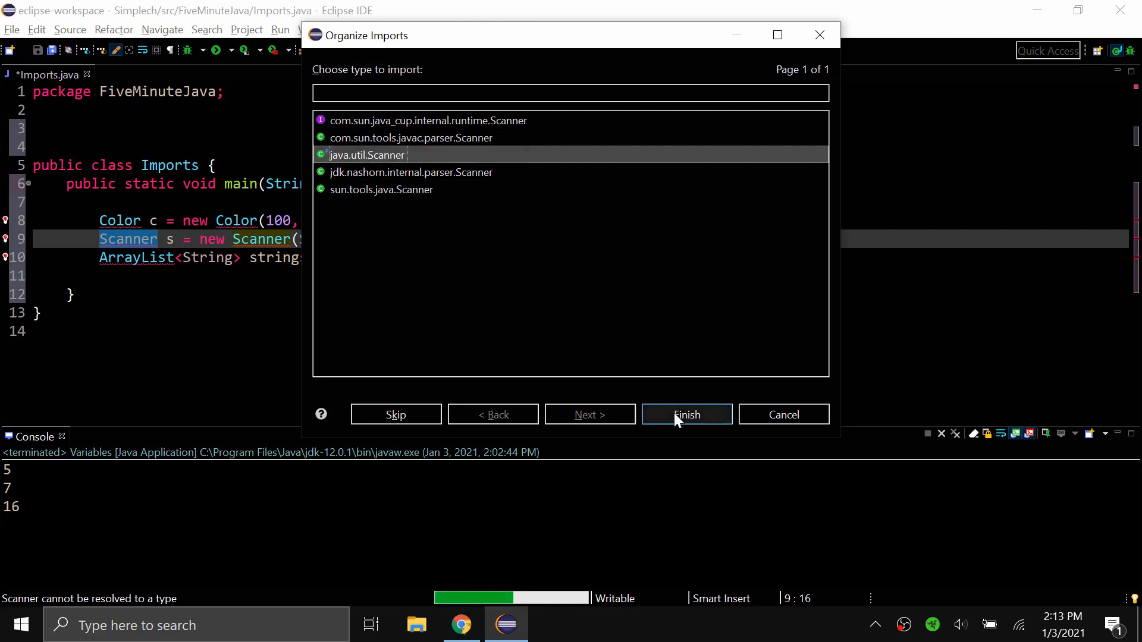
{"action": "left_click", "coordinate": [685, 414]}
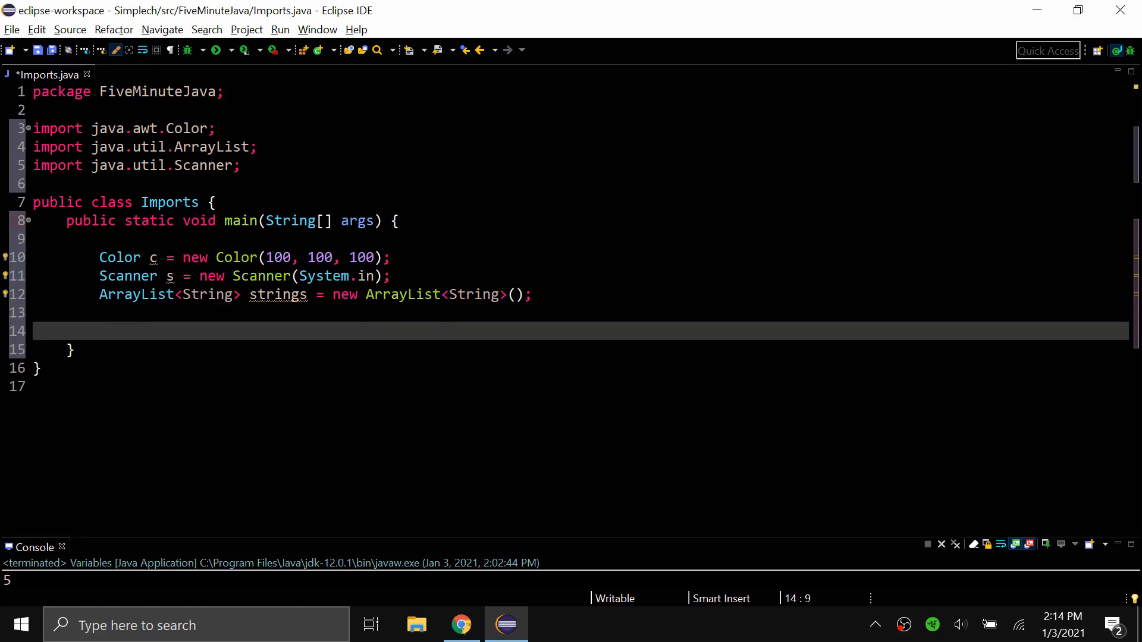
Move the caret to the new blank line inside main after the declarations.
{"action": "left_click", "coordinate": [100, 330]}
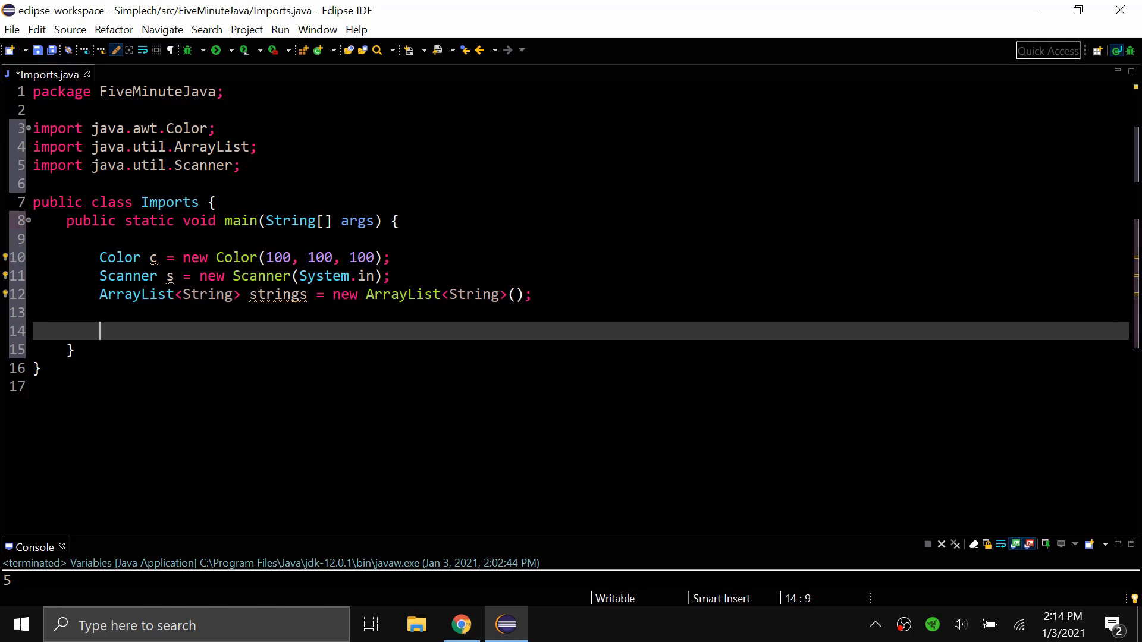
Write int length = strings.size(); in main, completing size() via content assist.
{"action": "type", "text": "int length"}
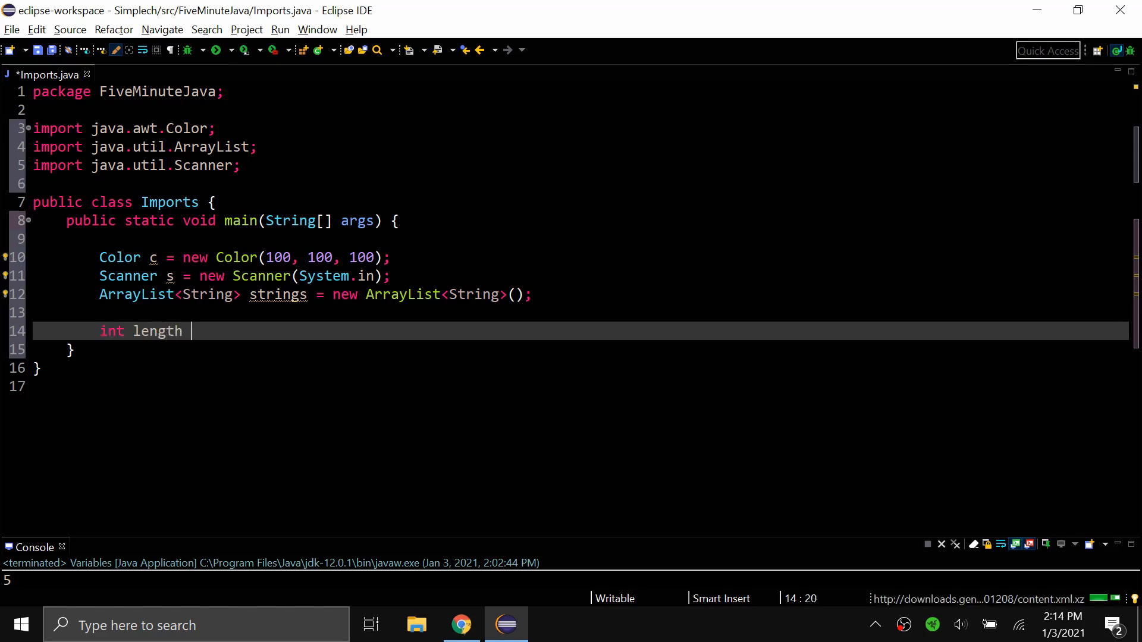
{"action": "type", "text": "= strings."}
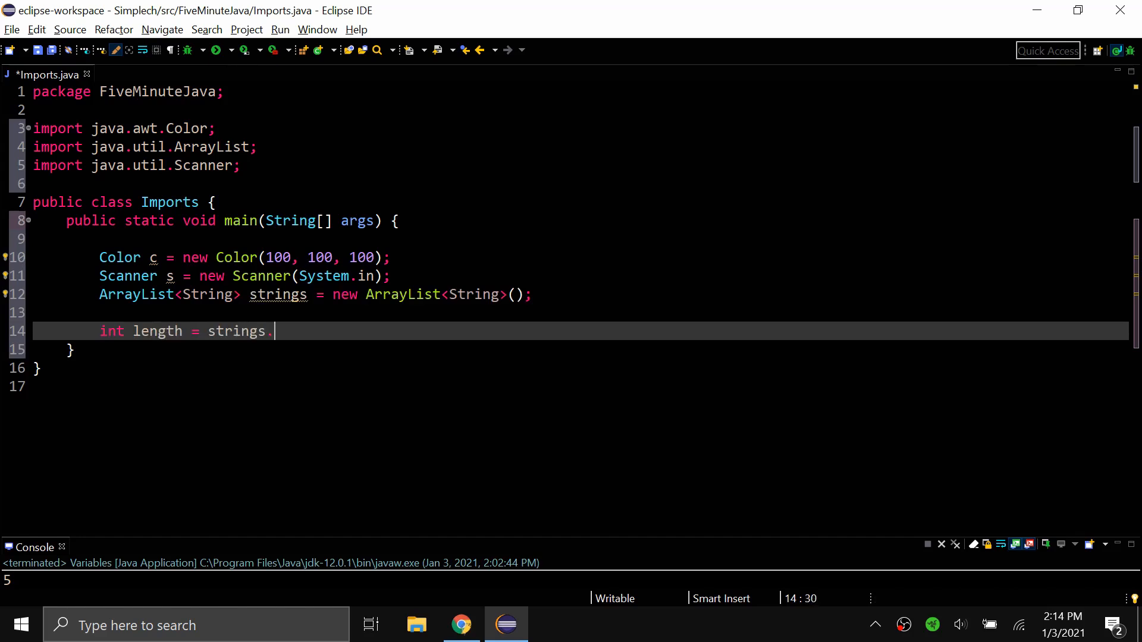
{"action": "type", "text": "size();"}
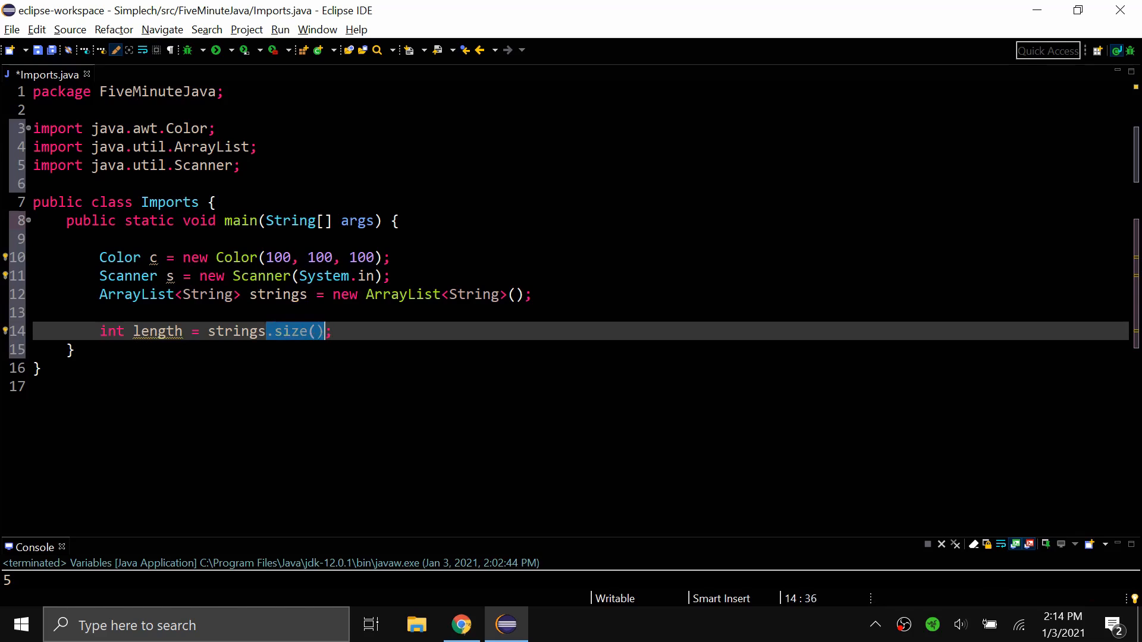
{"action": "left_click", "coordinate": [234, 332]}
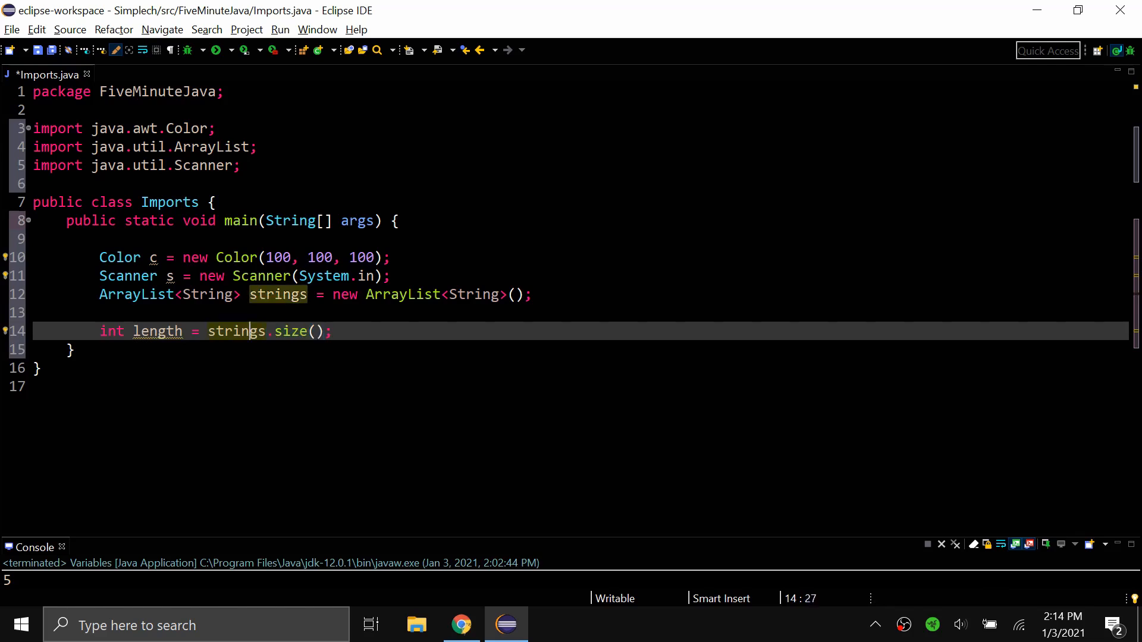